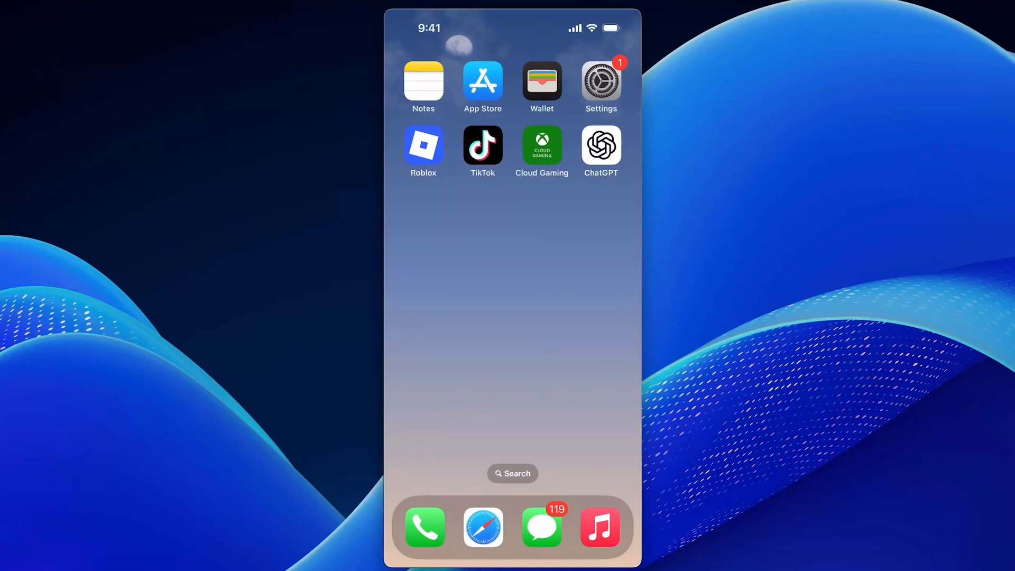
Step: Reach ChatGPT's entry in the iPhone Storage app list from Settings > General
click(600, 81)
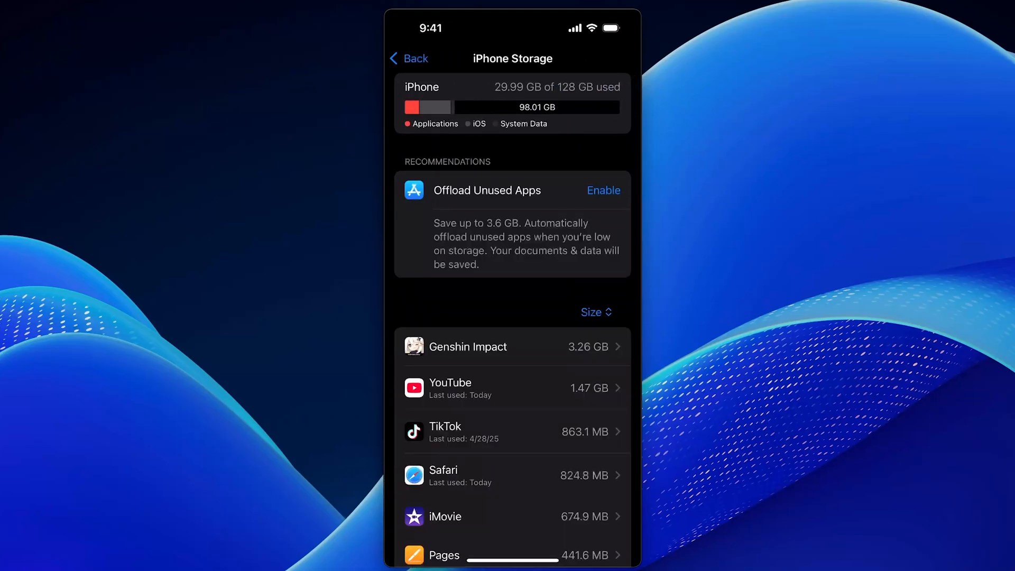
scroll(down, 3)
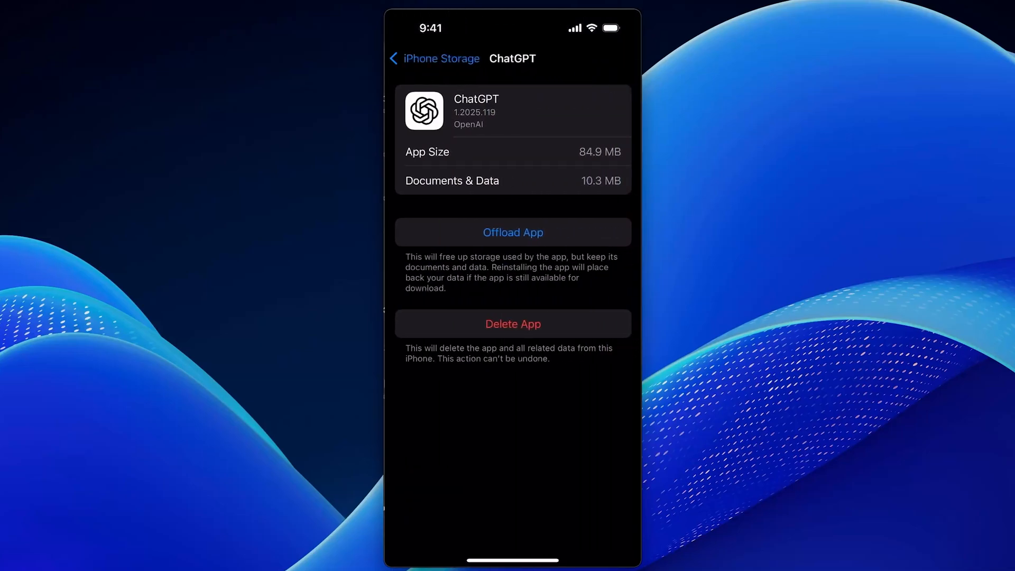
Step: Offload ChatGPT with documents and data kept, leaving its icon greyed out on the home screen
click(511, 232)
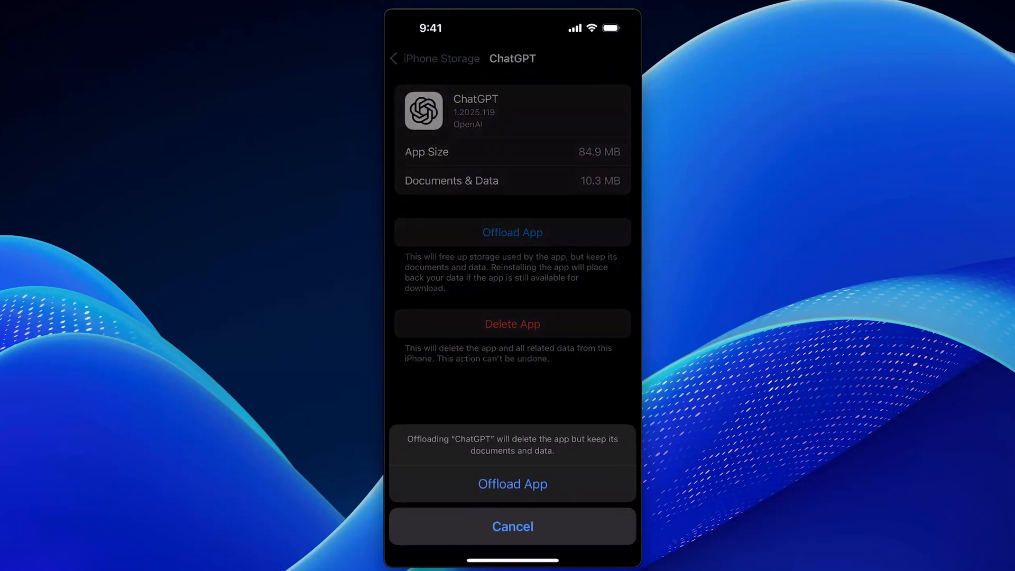
click(512, 483)
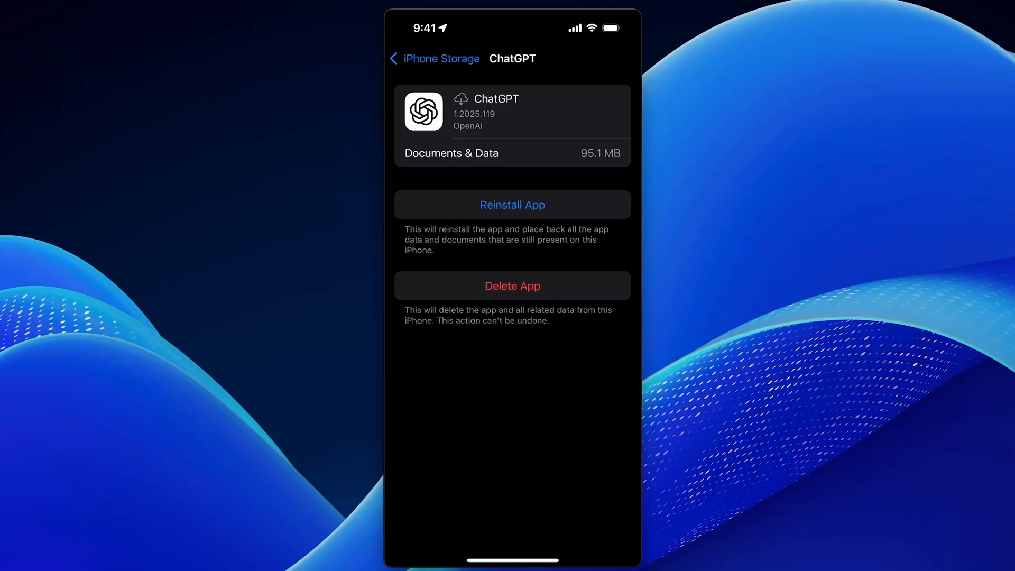
click(512, 204)
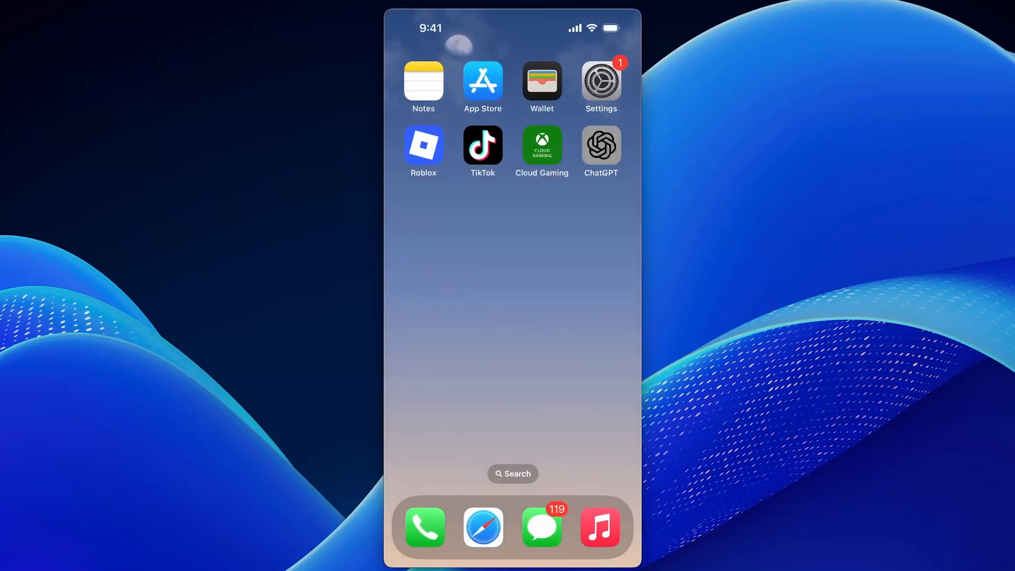
Step: Redownload ChatGPT from its greyed home-screen icon, then head back into Settings
click(599, 145)
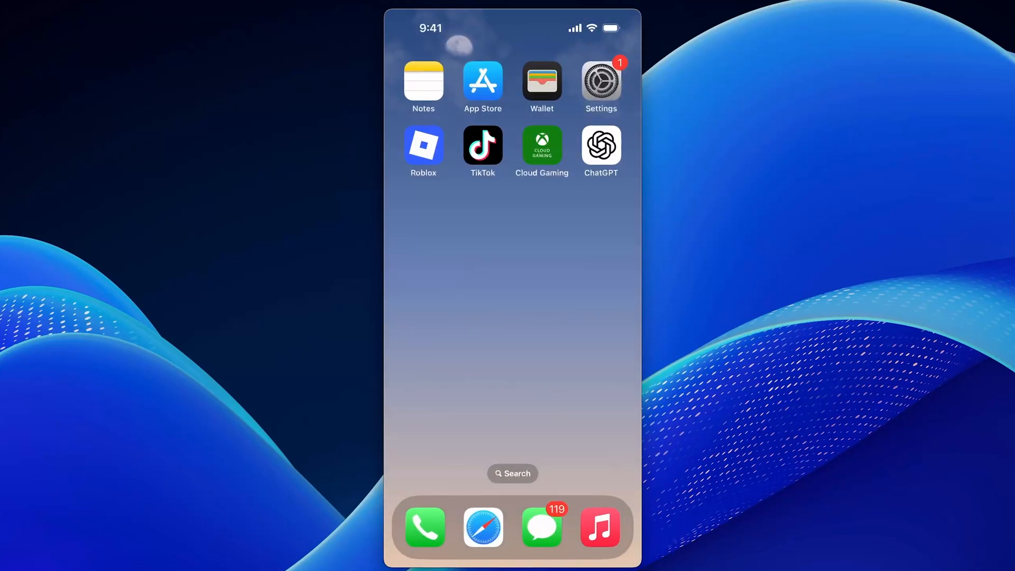
click(600, 81)
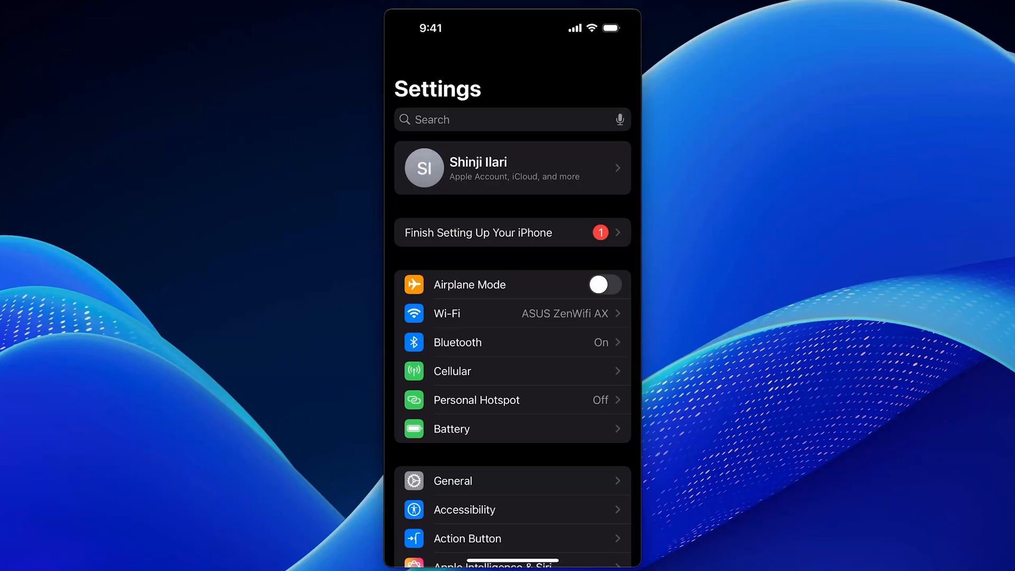
Step: Confirm under VPN & Device Management that VPN is not connected, then go to Wi-Fi
click(451, 480)
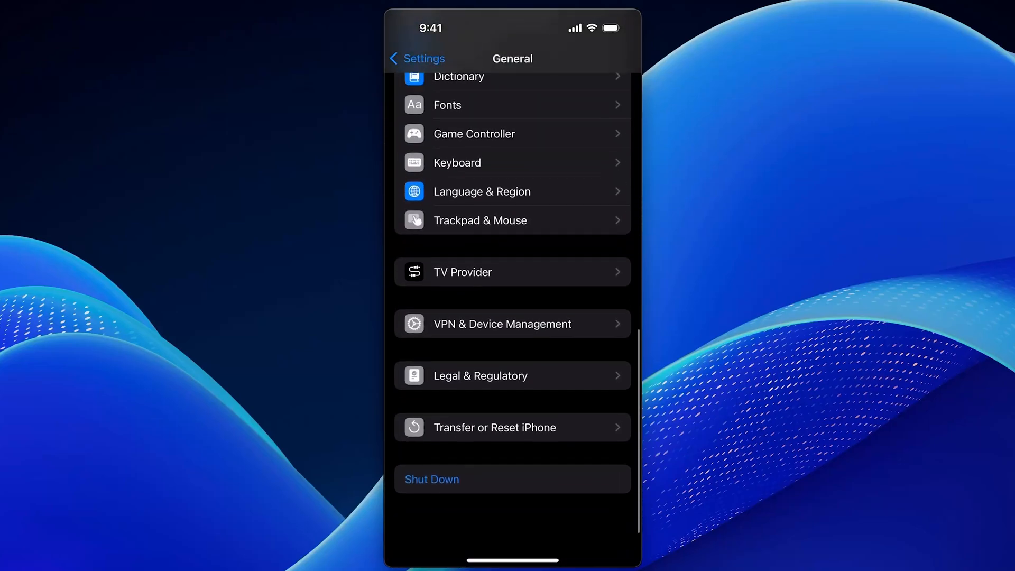
click(502, 323)
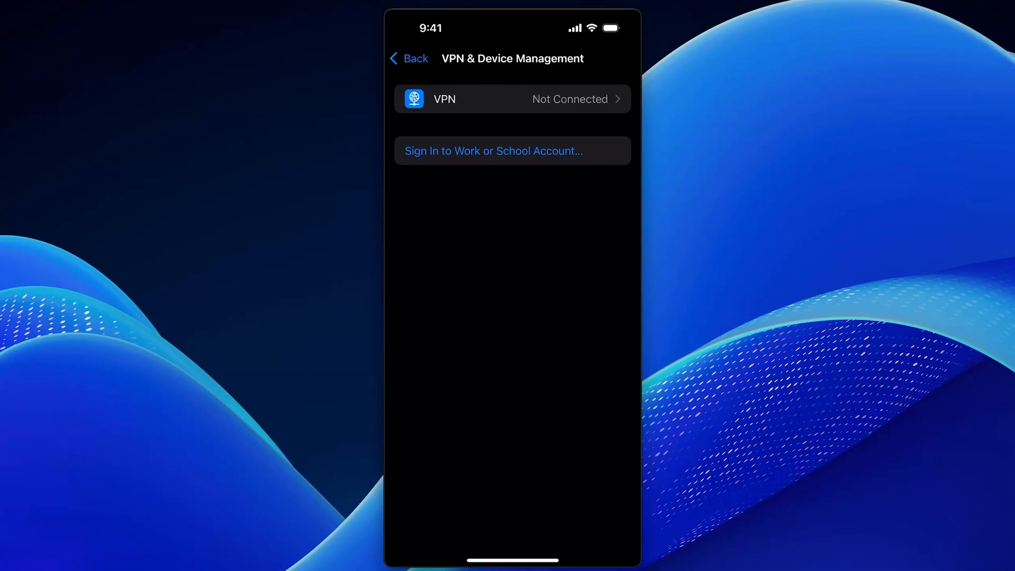
click(408, 58)
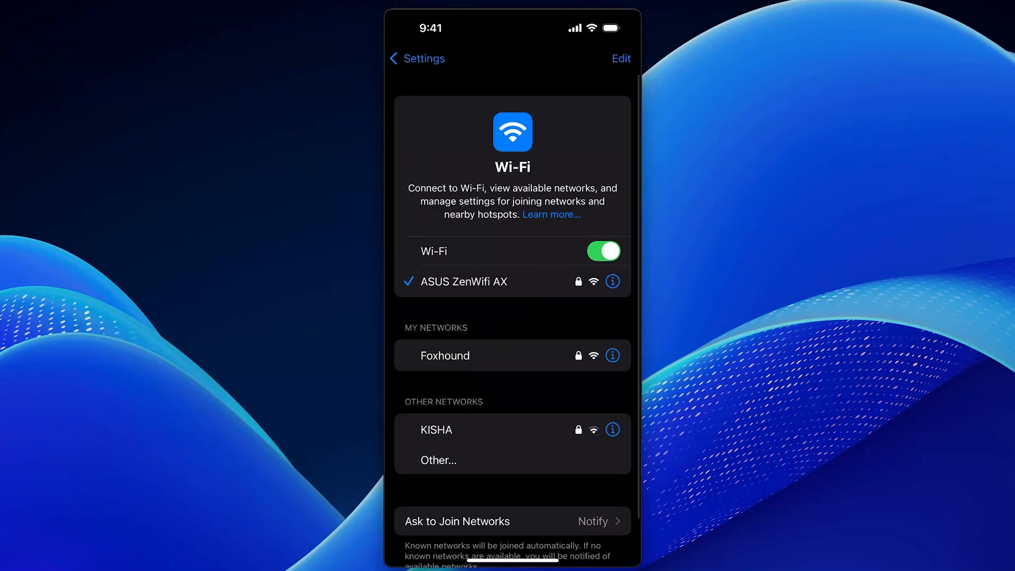
Step: Toggle the Wi-Fi switch off and back on to reconnect to ASUS ZenWifi AX
click(603, 251)
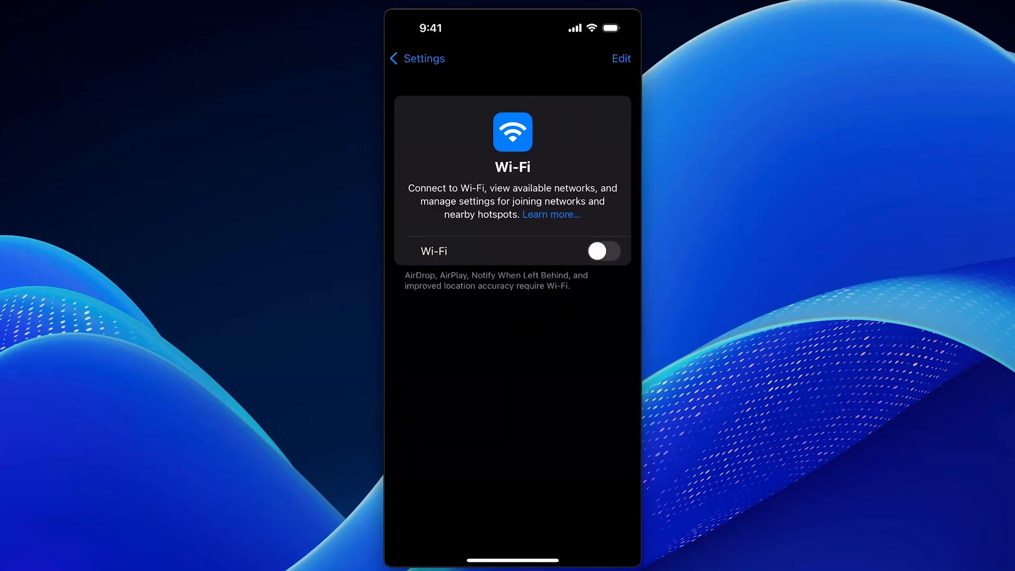
click(603, 251)
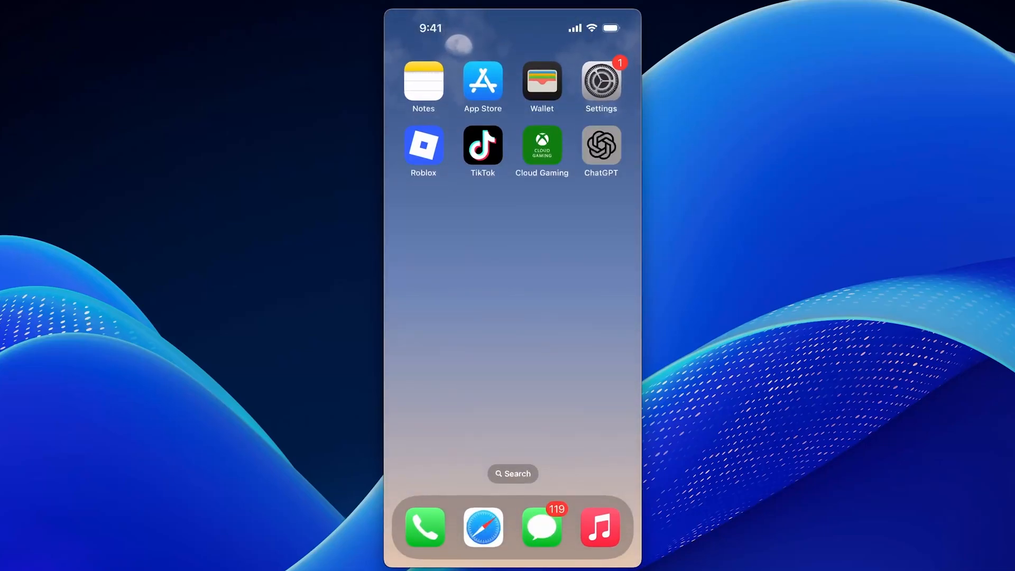
Step: Launch ChatGPT and show its login sheet with Apple, Google, sign up and log in
click(598, 145)
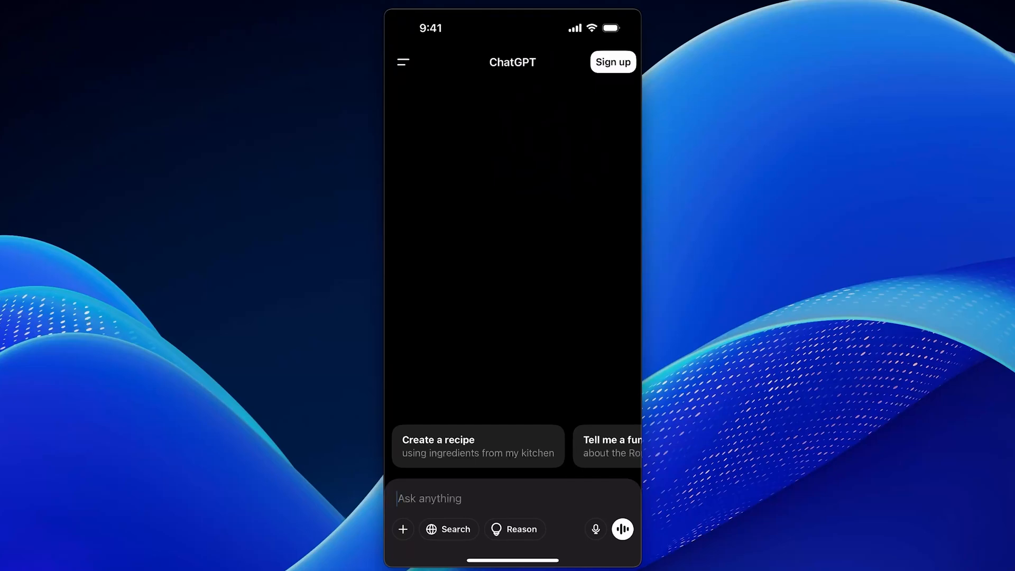
click(612, 61)
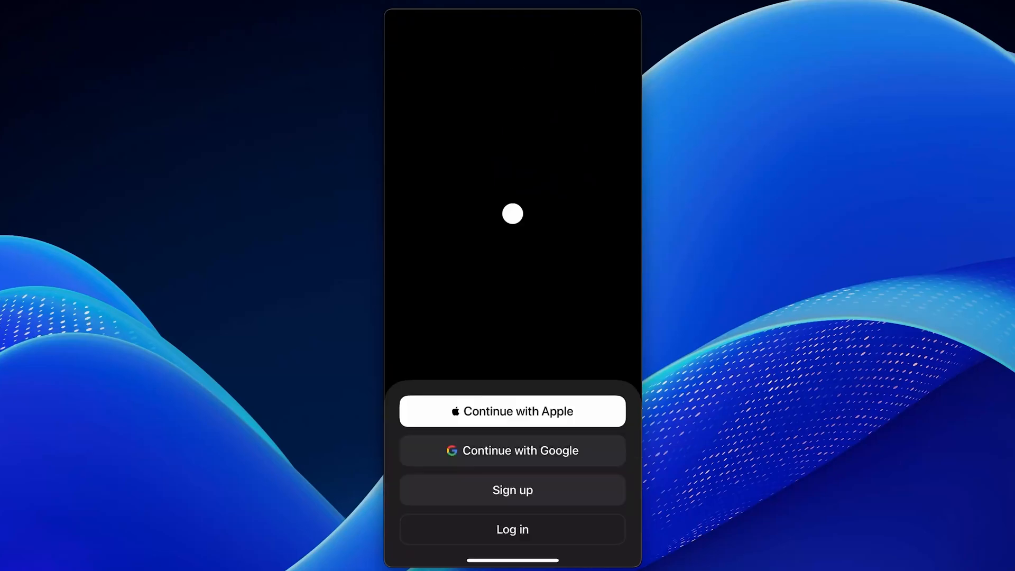